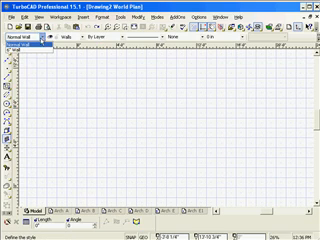
Draw the rectangular floor plan walls with the Wall tool from the Draw menu
left_click(24, 40)
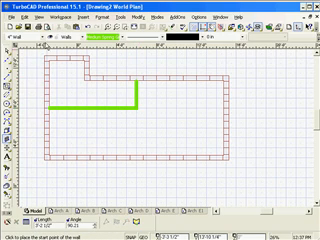
left_click(30, 46)
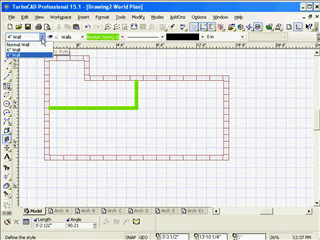